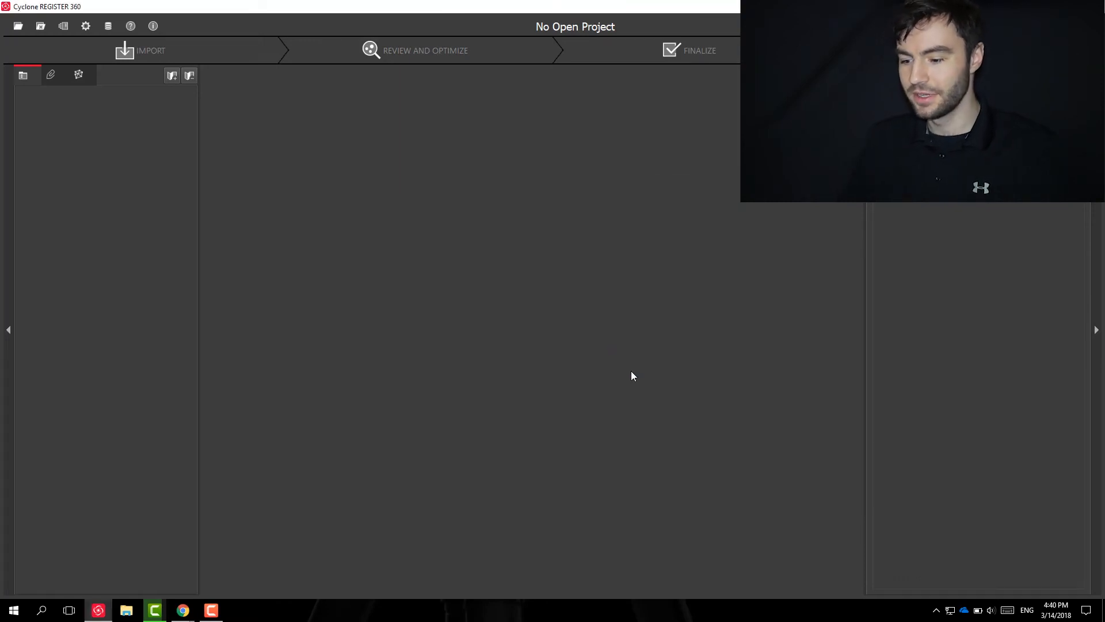
# Create a new project named 'Wilson House' from the project manager
pyautogui.click(40, 26)
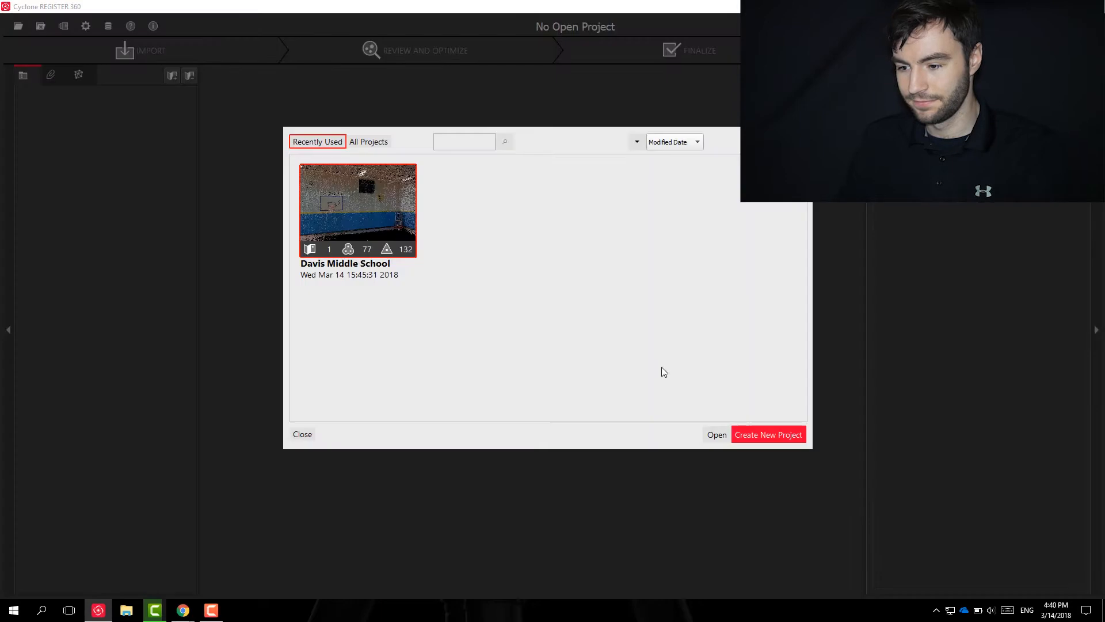
pyautogui.click(767, 434)
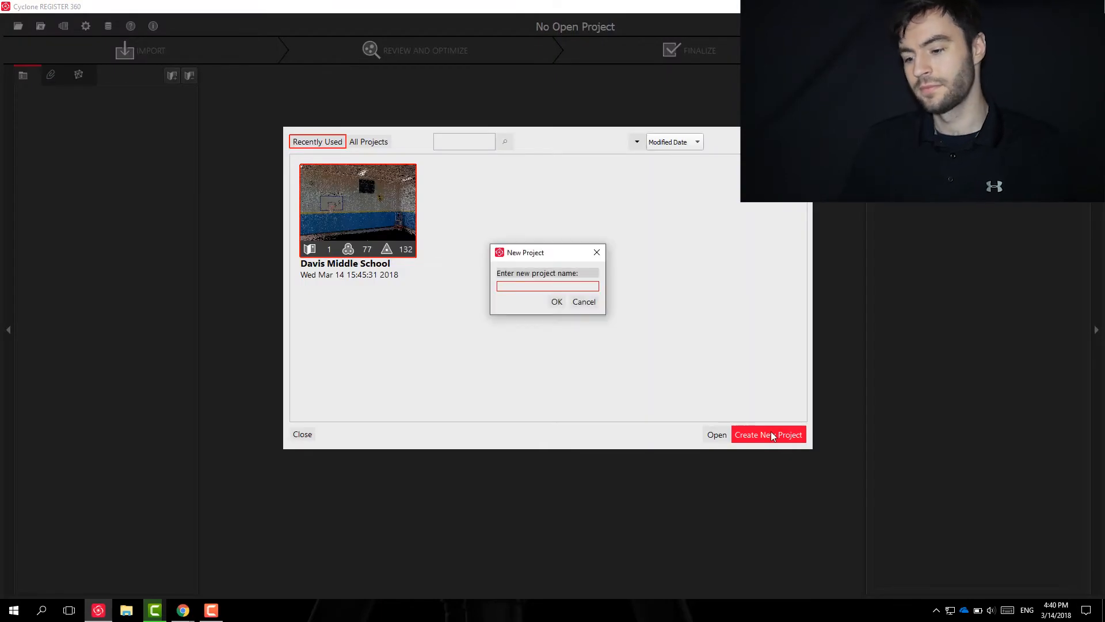
pyautogui.write('Wilson Ho')
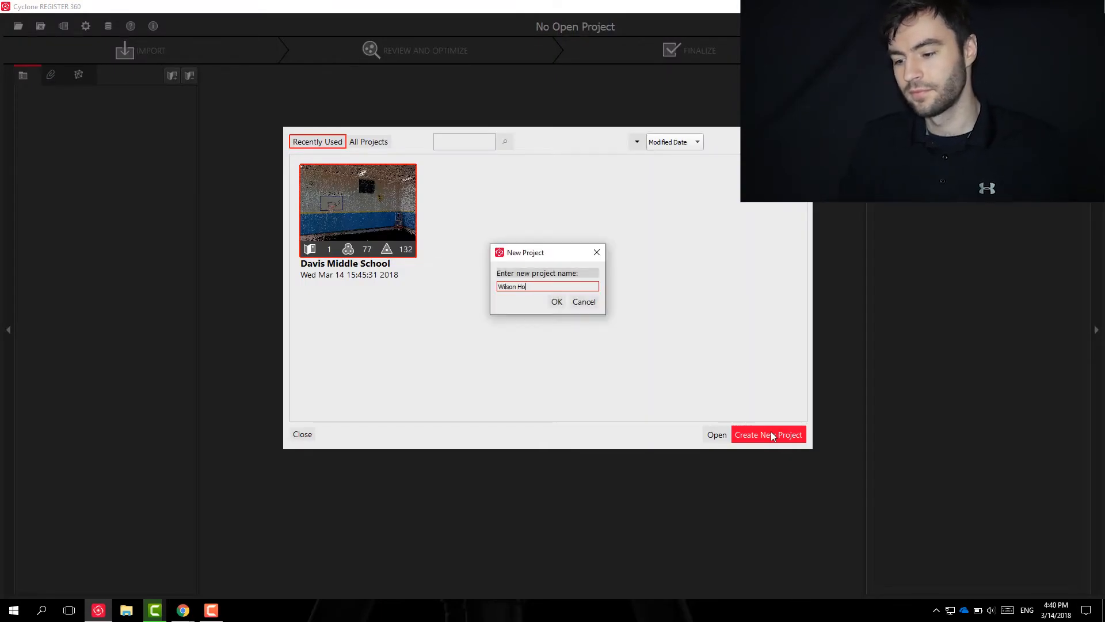
pyautogui.click(556, 301)
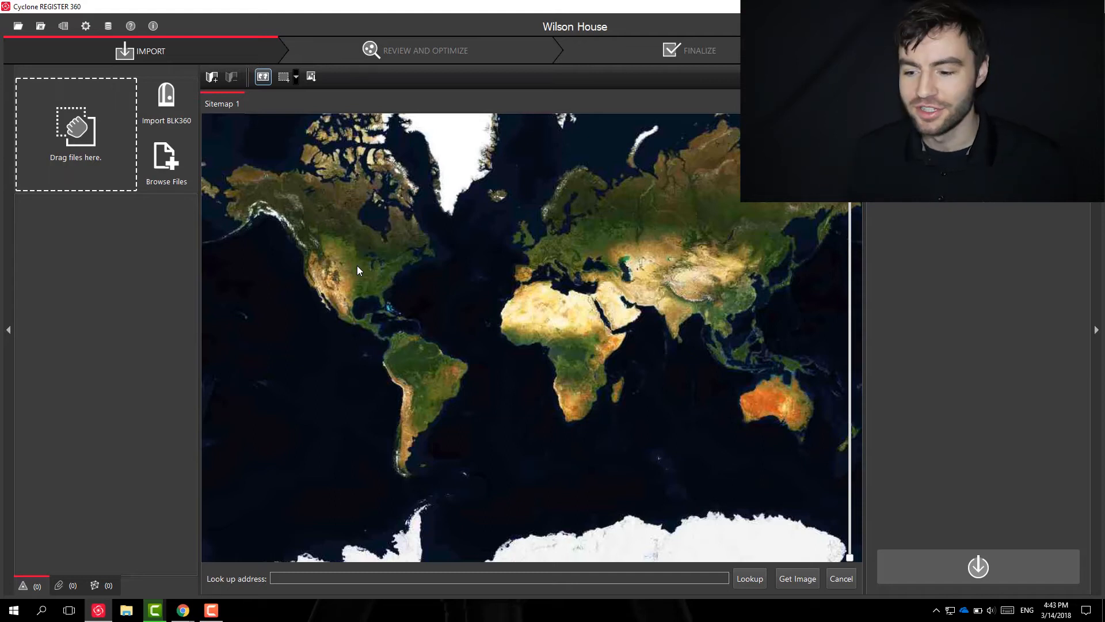
pyautogui.moveTo(366, 260)
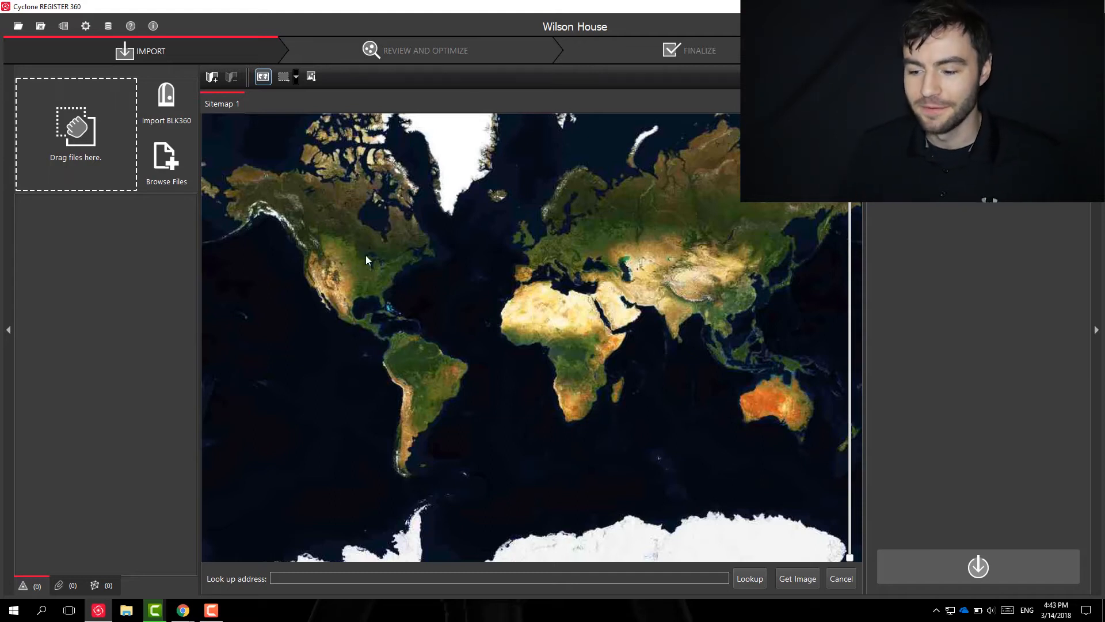
pyautogui.moveTo(373, 275)
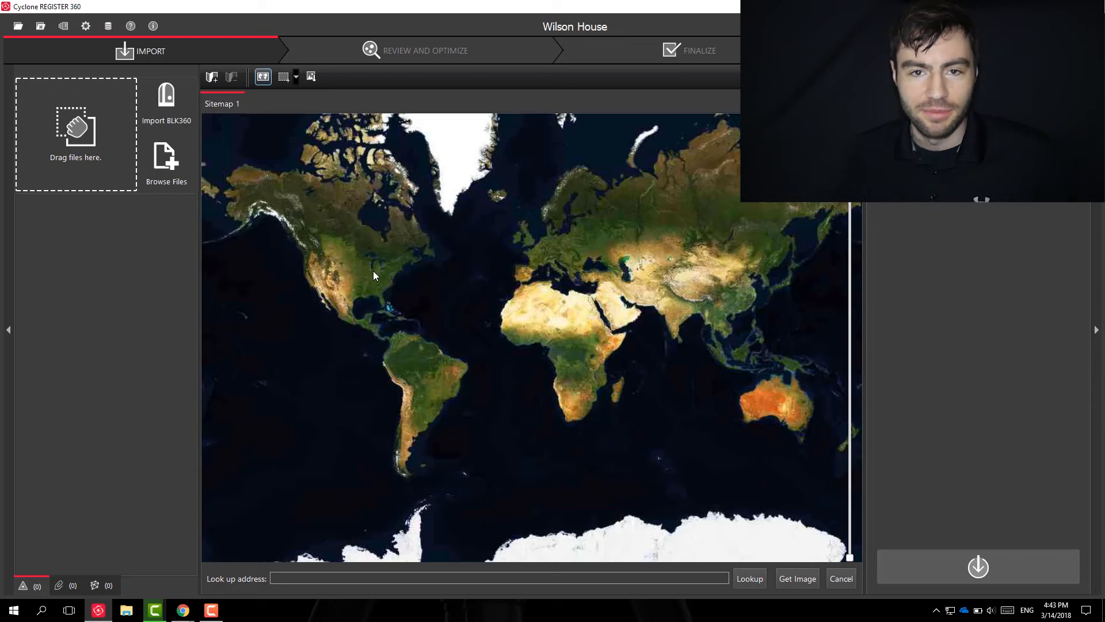
pyautogui.moveTo(387, 332)
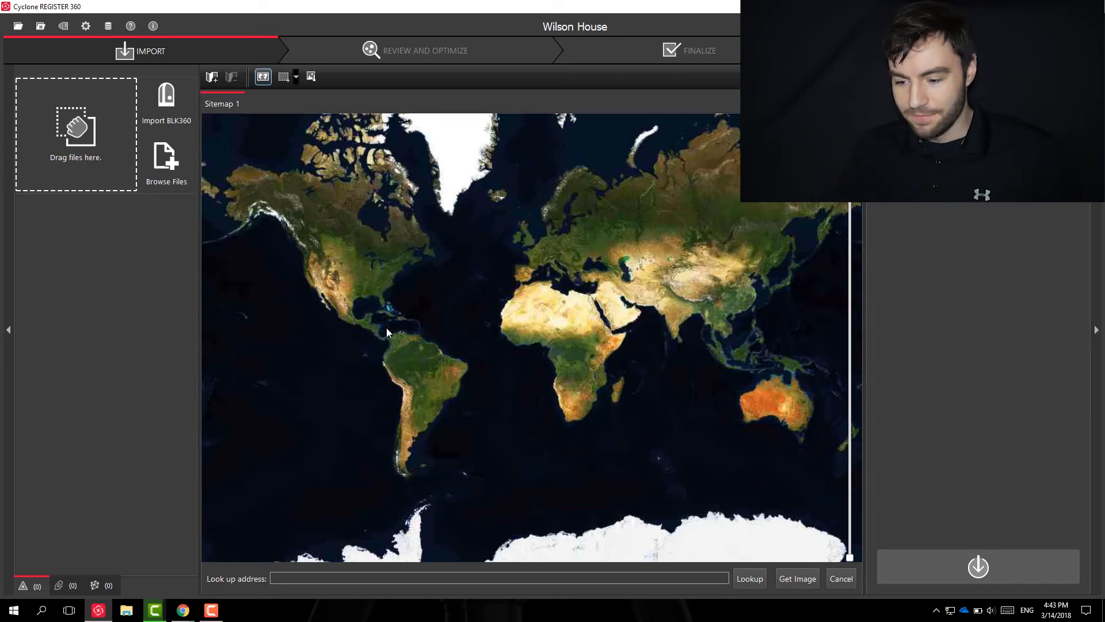
pyautogui.moveTo(374, 284)
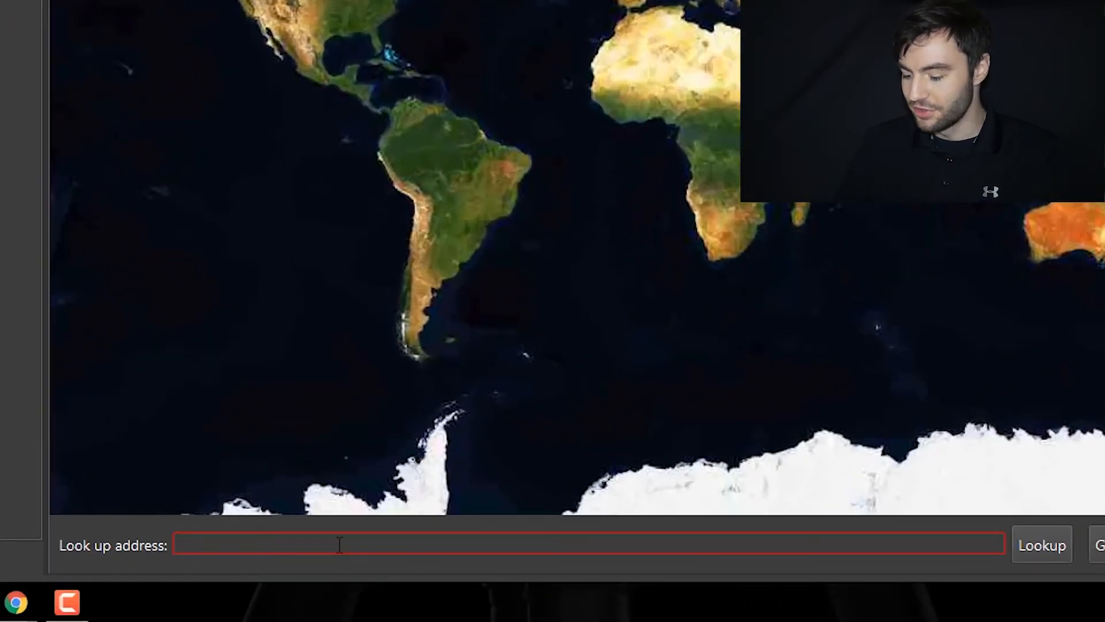
# Look up '5000 Executive Pkwy, San Ramon, CA' and capture its aerial view as the Sitemap 1 image
pyautogui.write('5000 E')
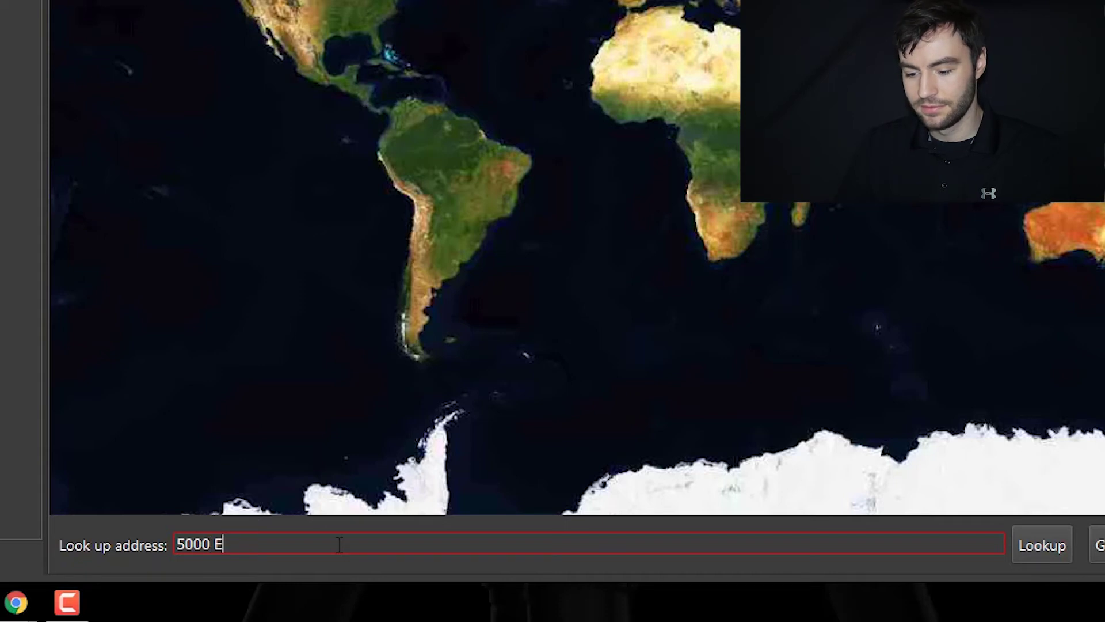
pyautogui.write('xecutive')
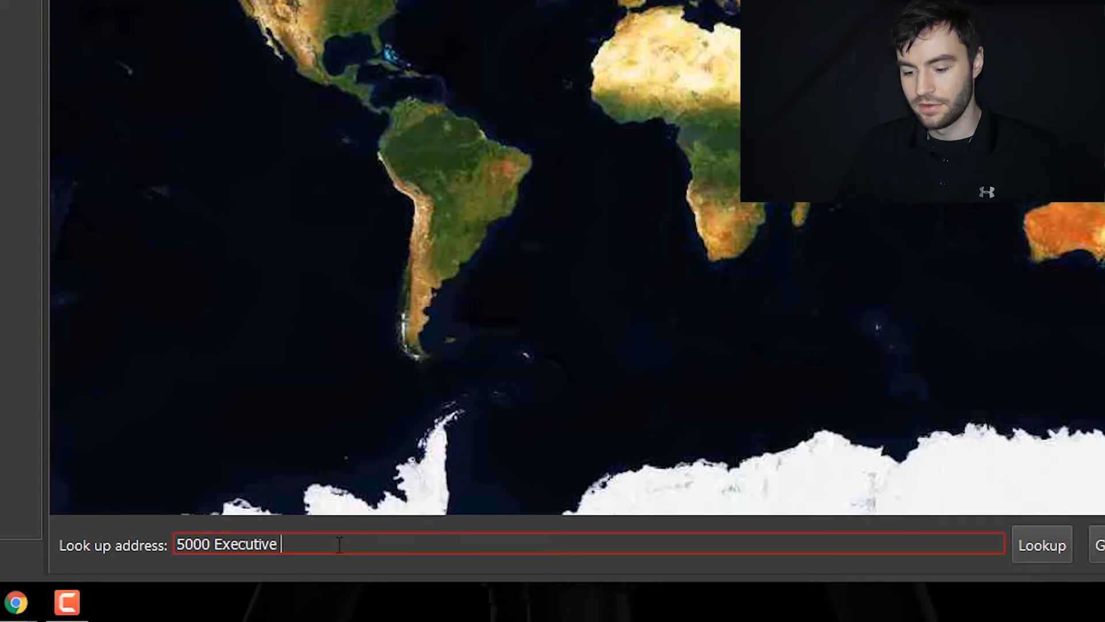
pyautogui.write('Pkwy, San')
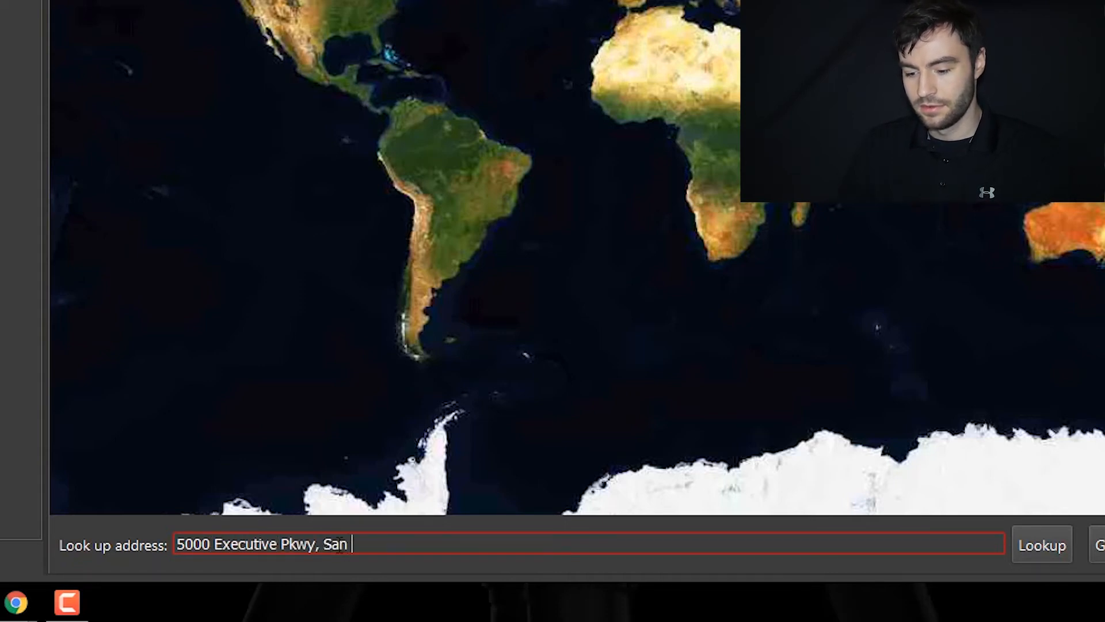
pyautogui.write('Ramon, CA')
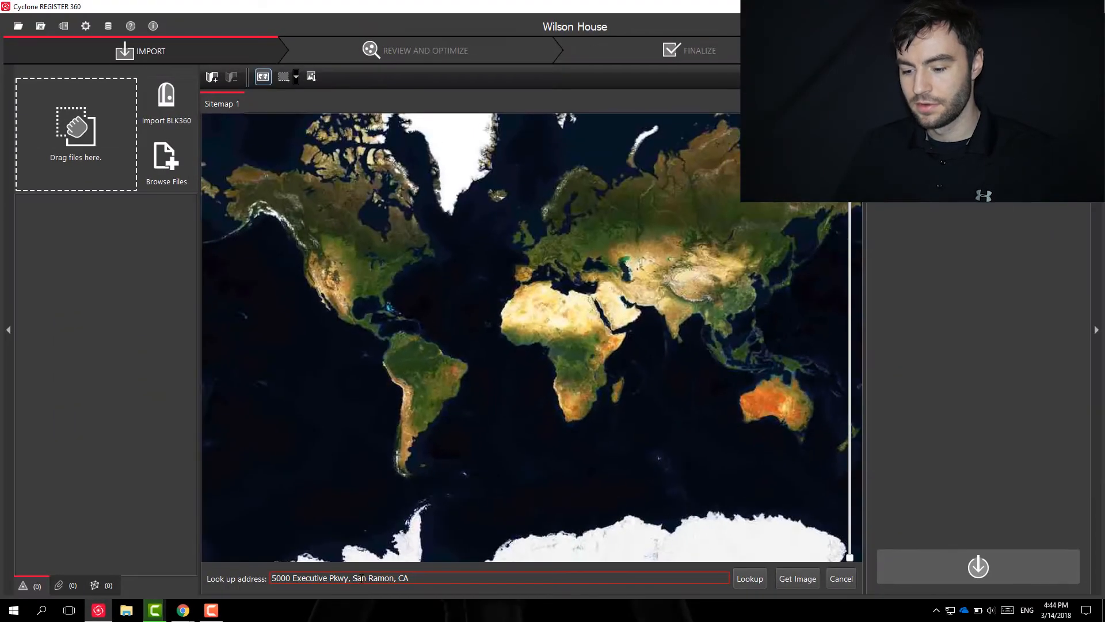
pyautogui.click(749, 578)
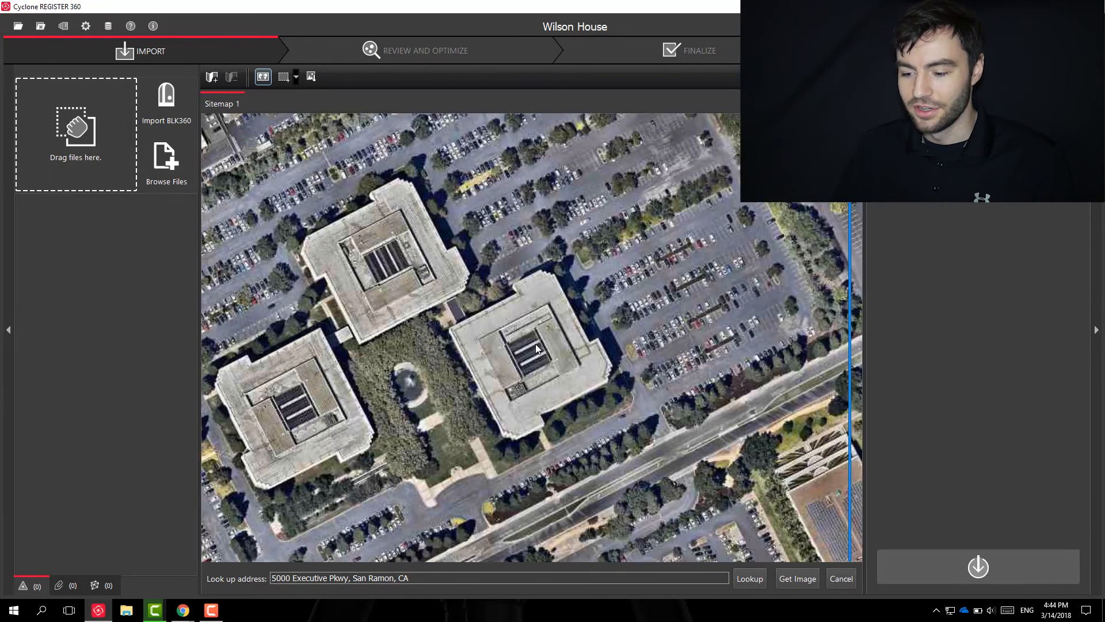
pyautogui.click(797, 578)
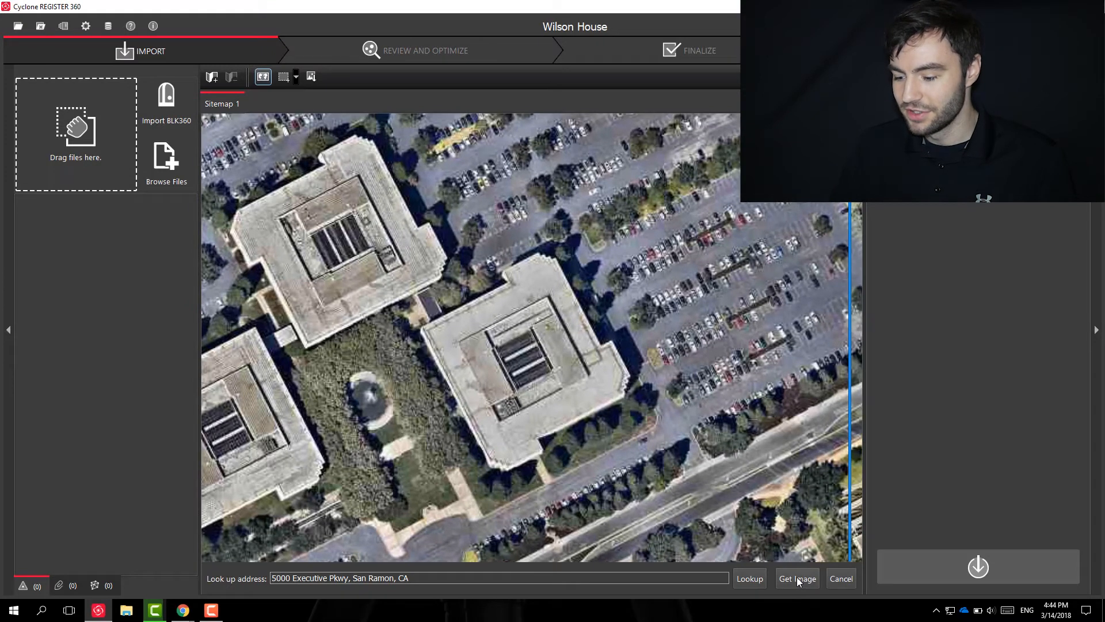
pyautogui.click(797, 578)
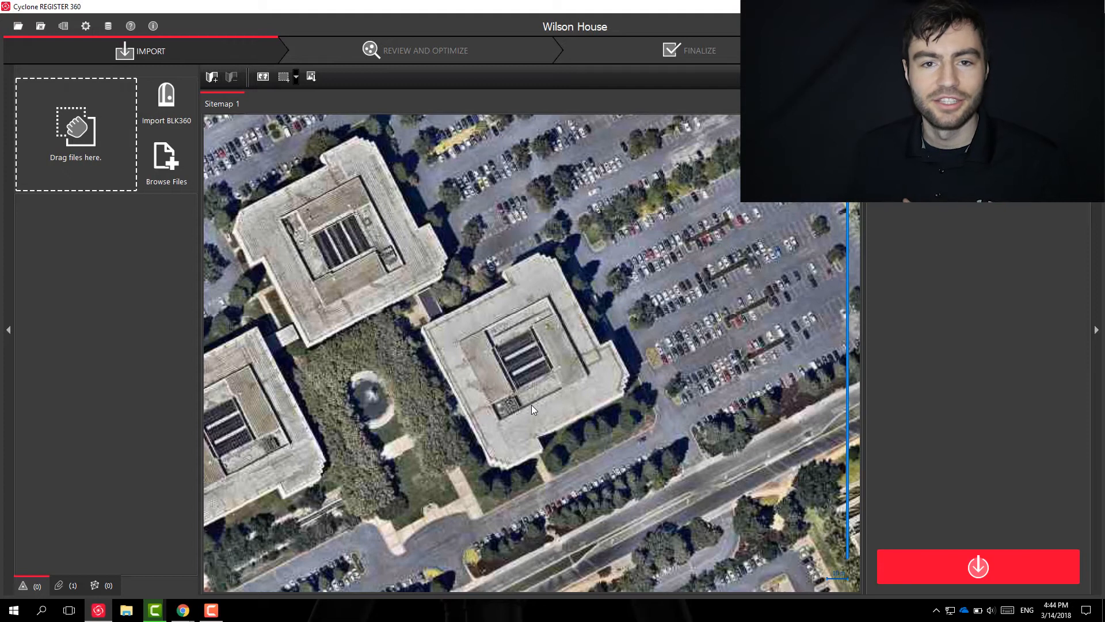
pyautogui.moveTo(532, 404)
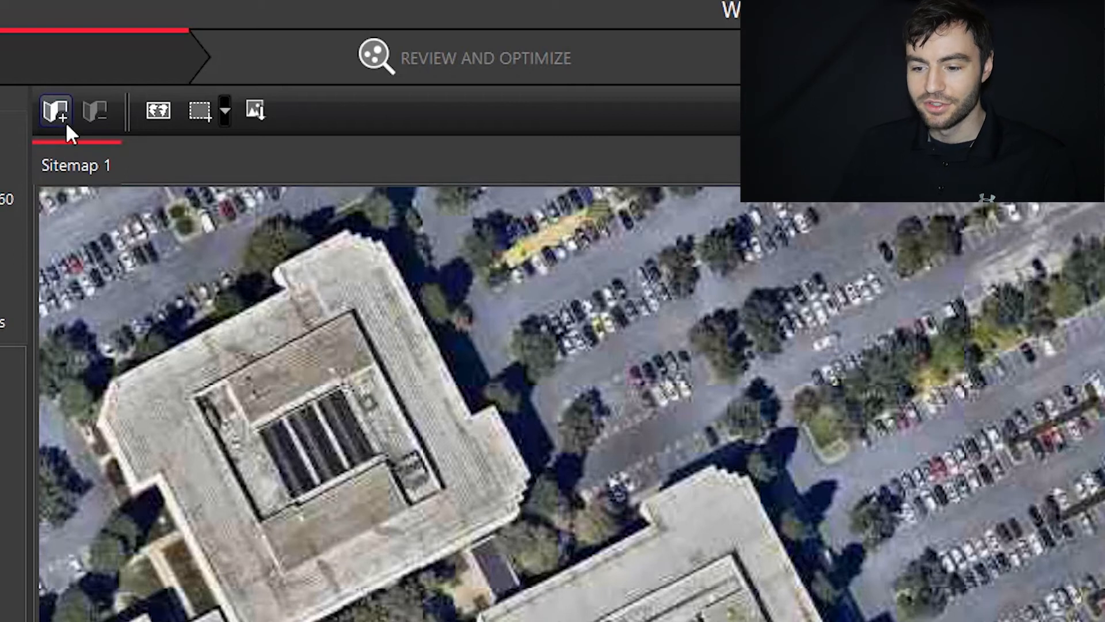
pyautogui.click(95, 112)
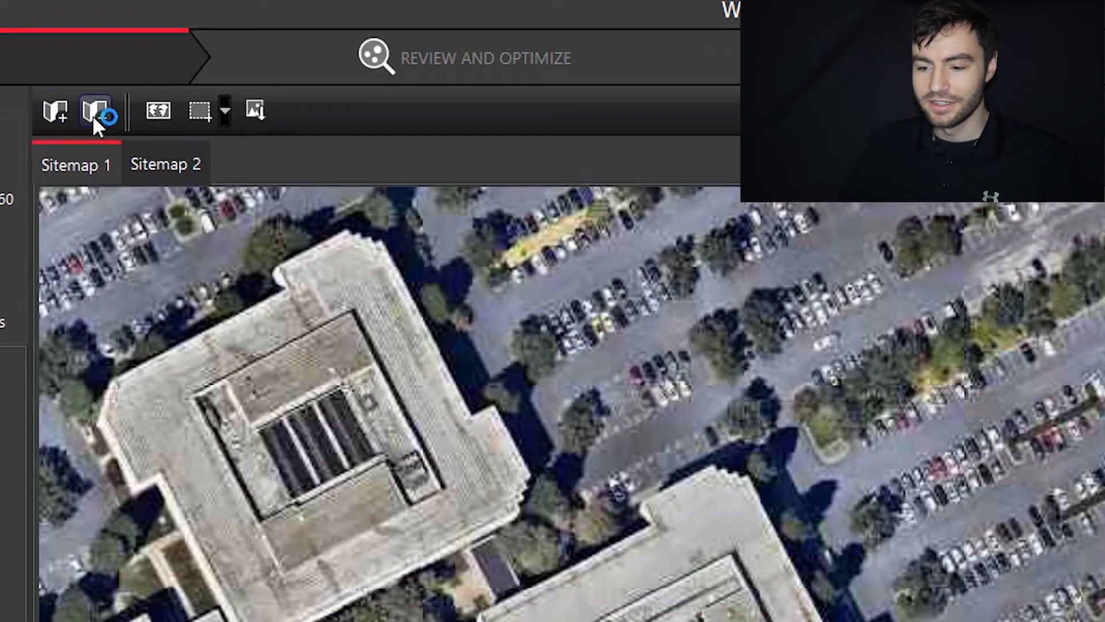
pyautogui.click(96, 111)
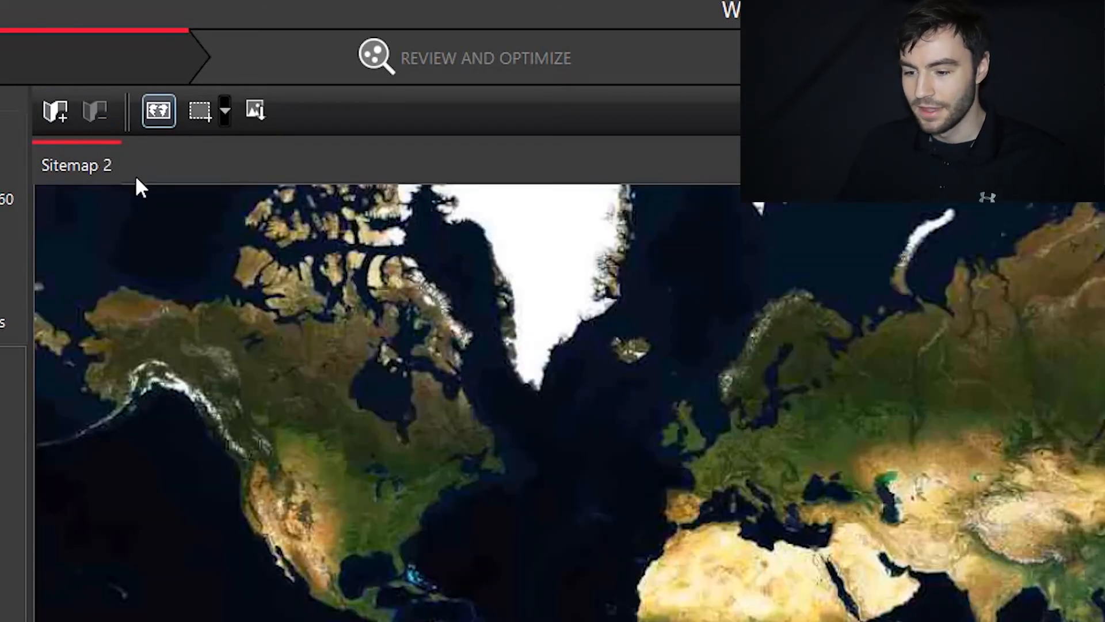
pyautogui.click(102, 52)
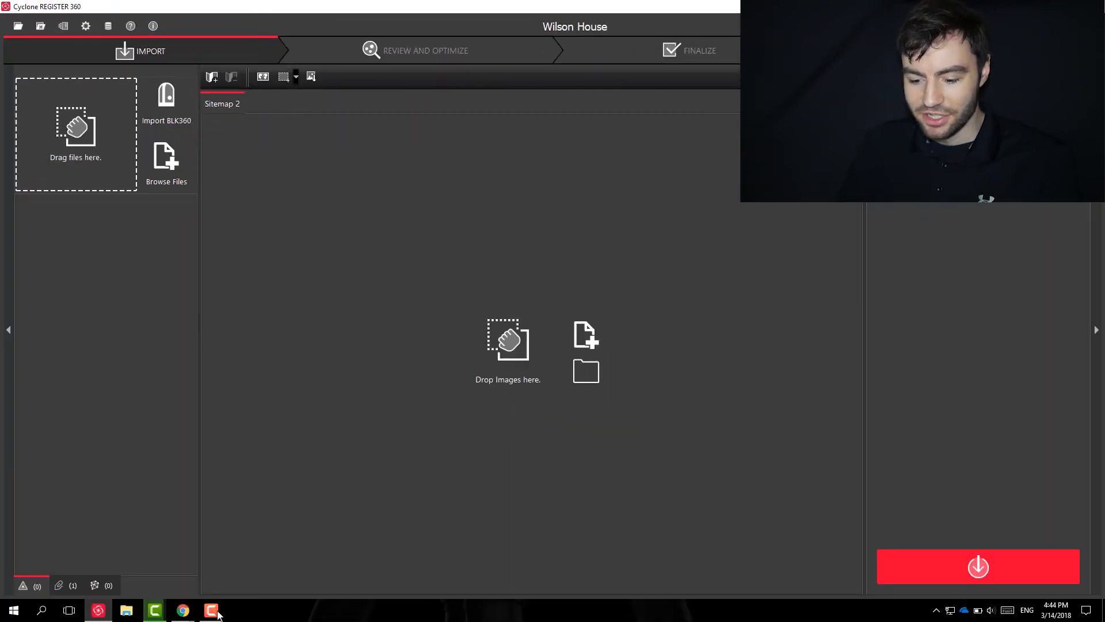
pyautogui.moveTo(182, 610)
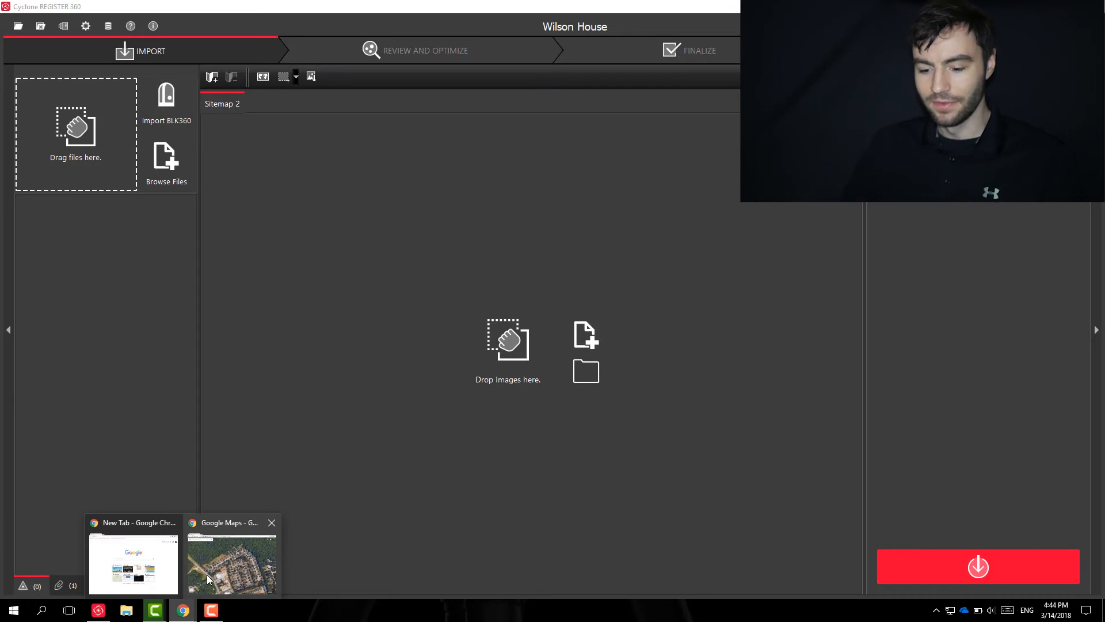
# Bring up the Google Maps satellite view of the house on Abbotts Oak Way
pyautogui.click(231, 561)
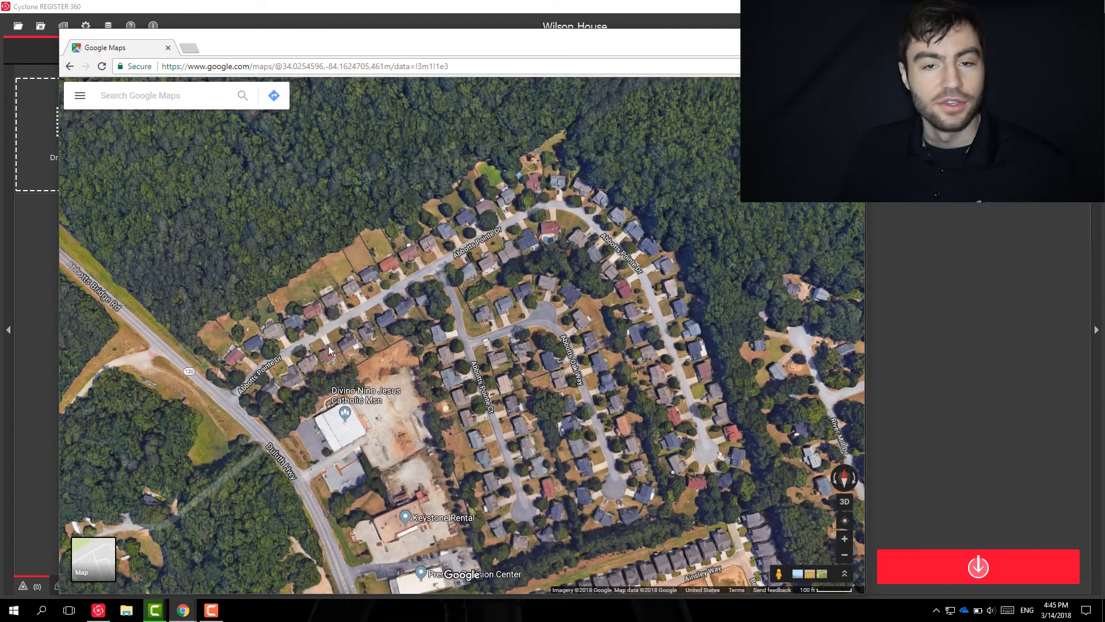
pyautogui.moveTo(533, 357)
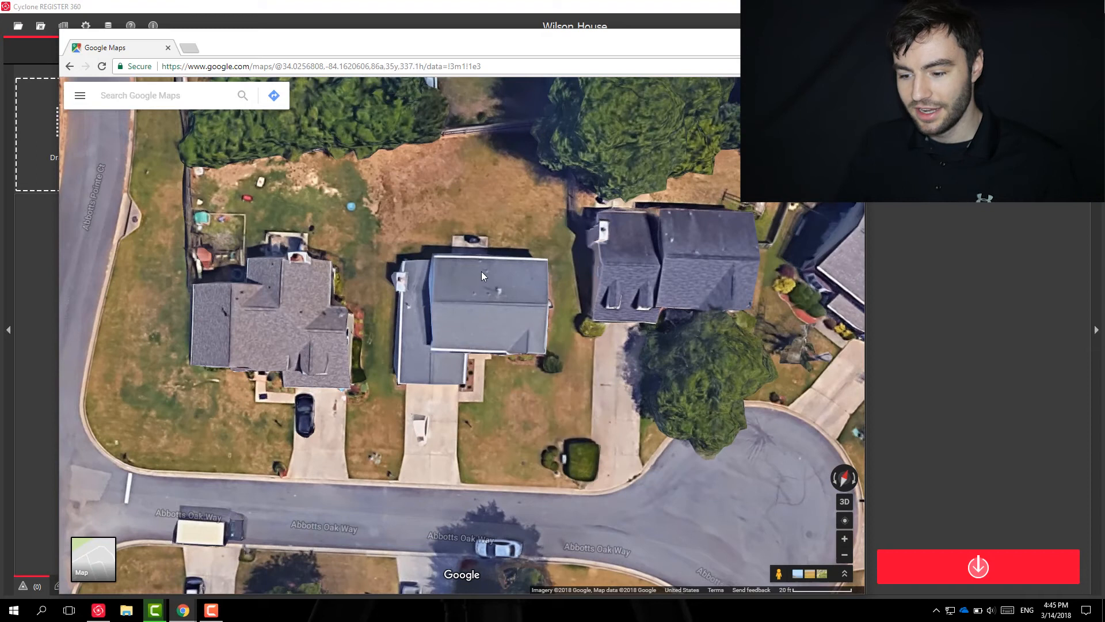
pyautogui.moveTo(494, 266)
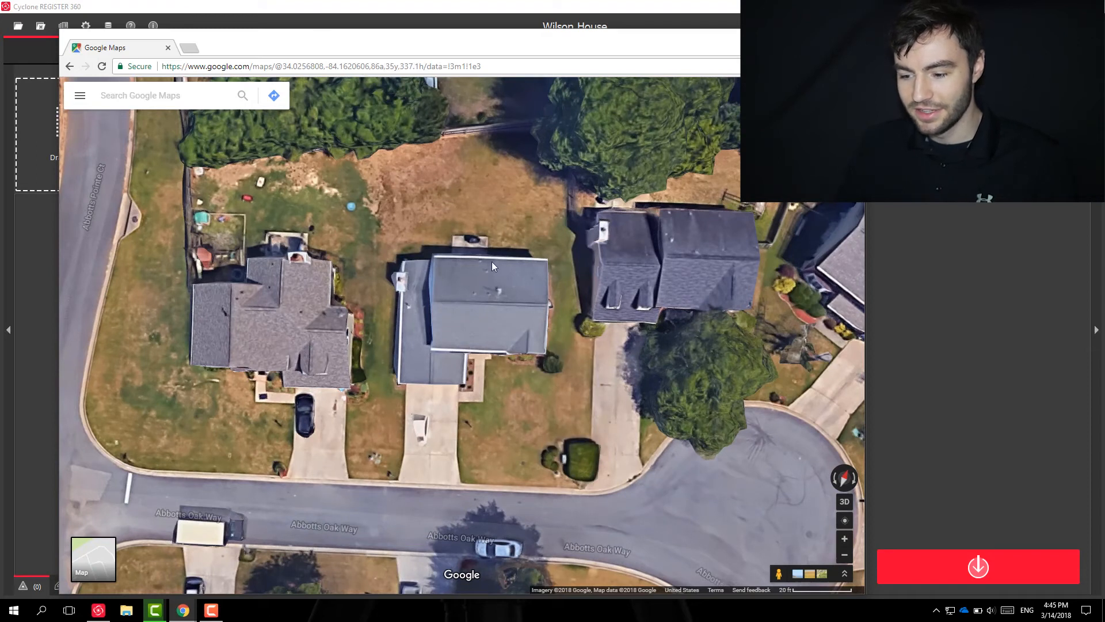
pyautogui.moveTo(649, 393)
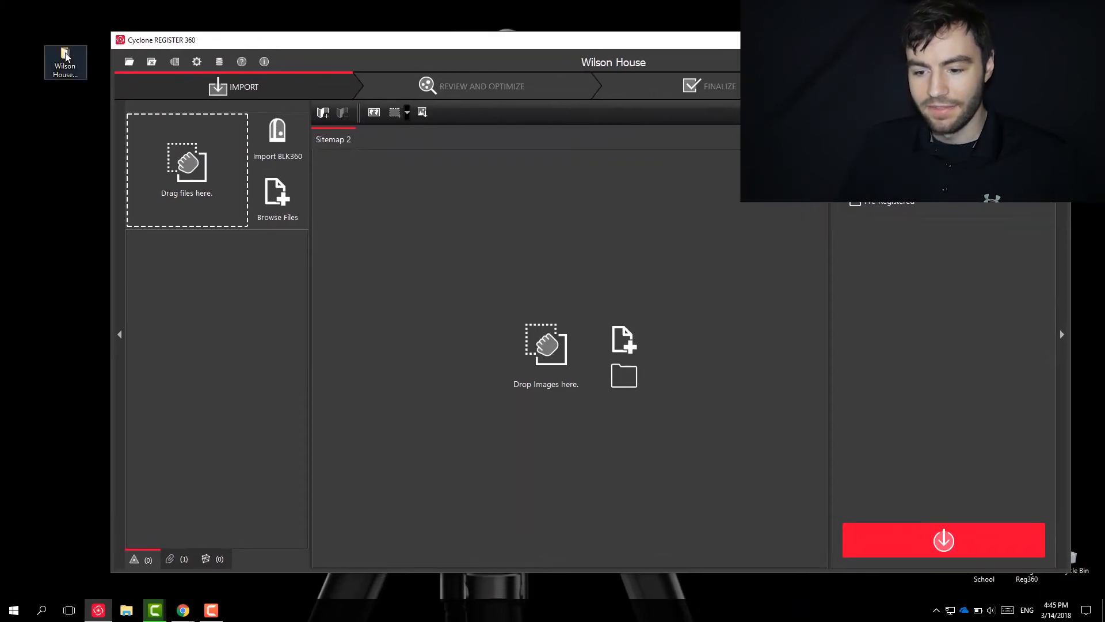
# Bring the six BLK360 scans and aerial image from the Wilson House Outdoor folder into Sitemap 2
pyautogui.click(278, 200)
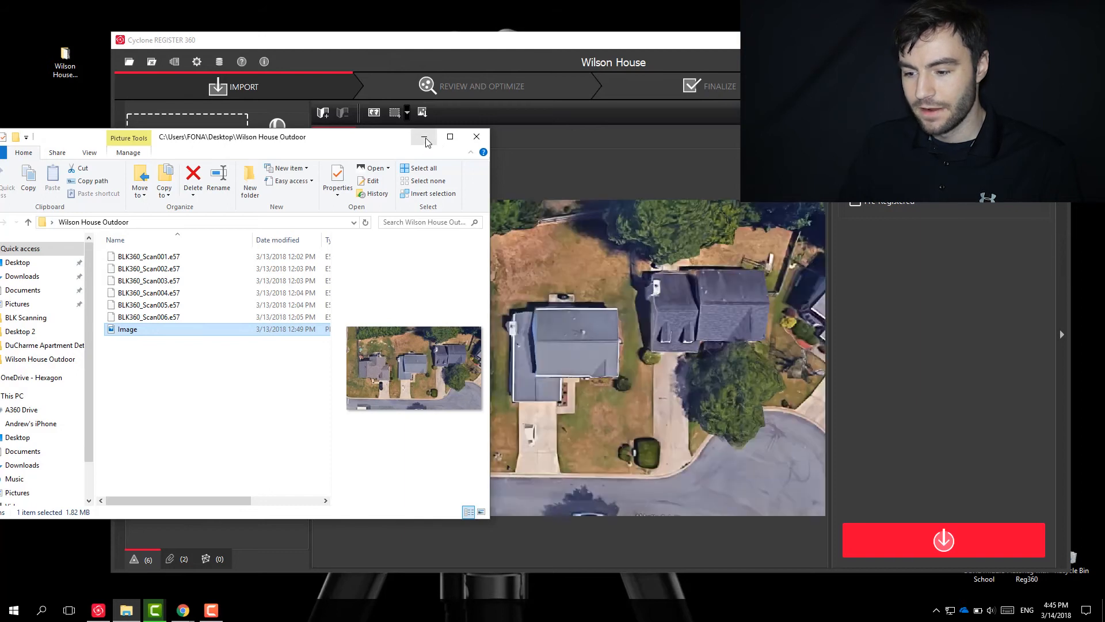
pyautogui.click(476, 136)
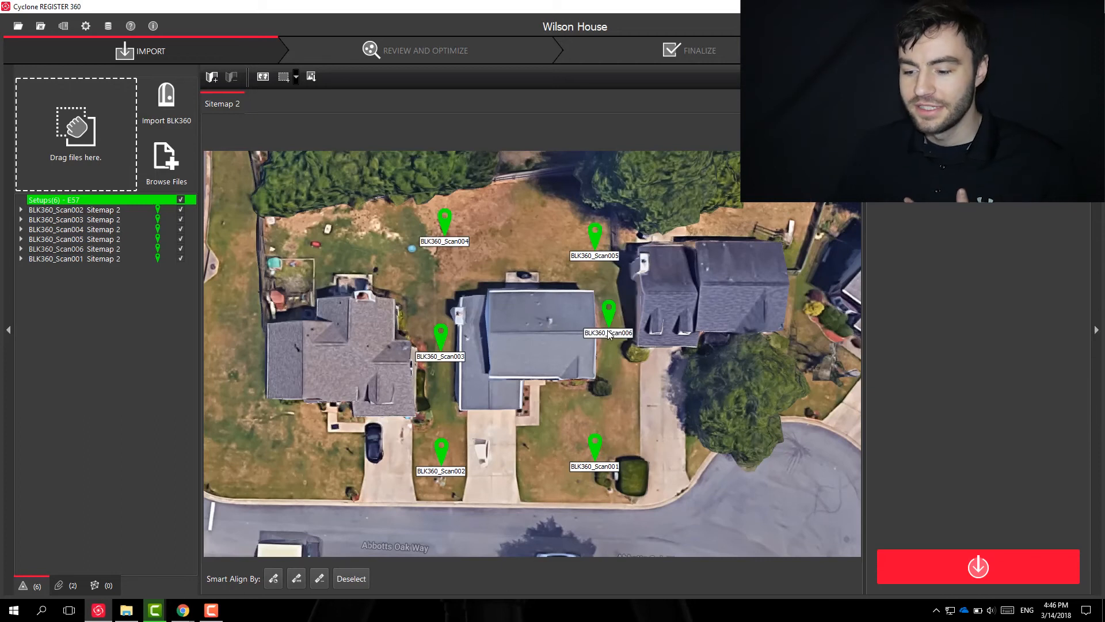
pyautogui.moveTo(232, 592)
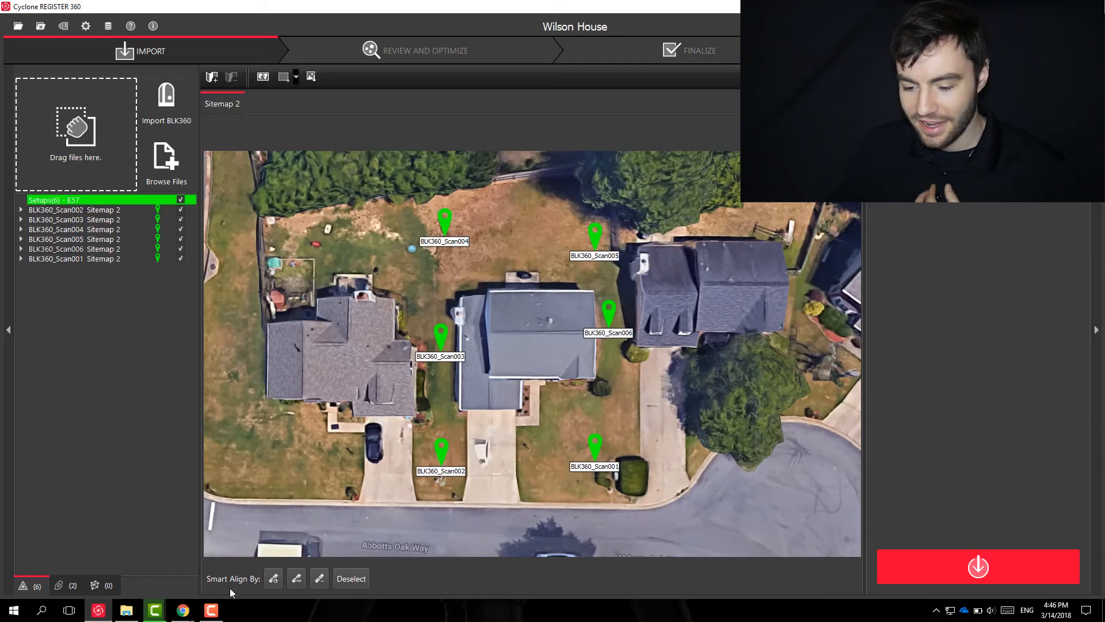
pyautogui.moveTo(250, 576)
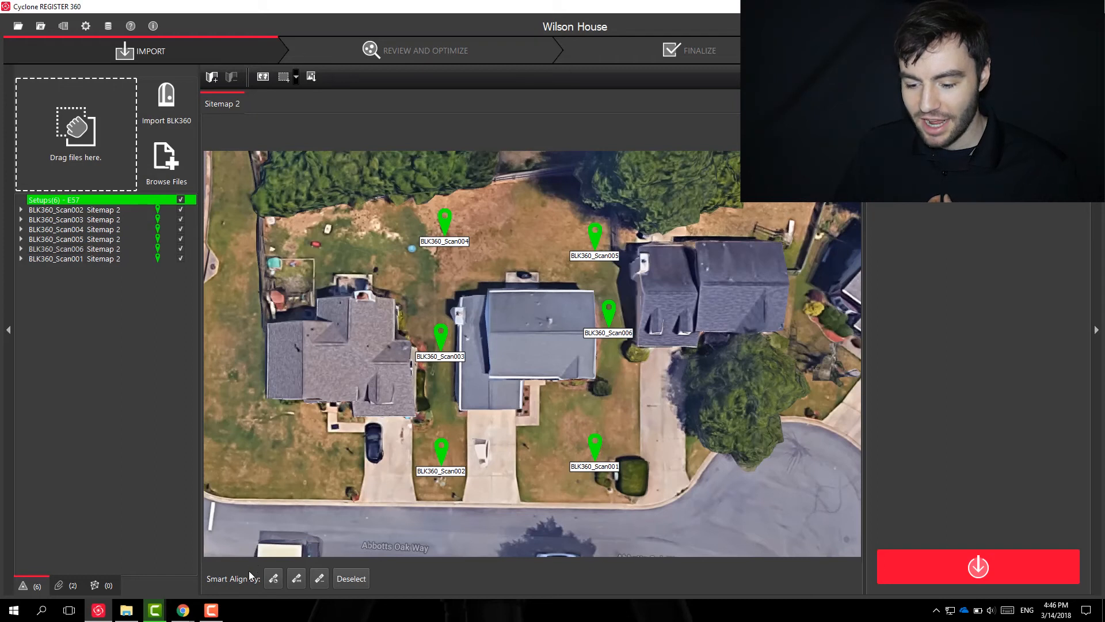
pyautogui.moveTo(273, 578)
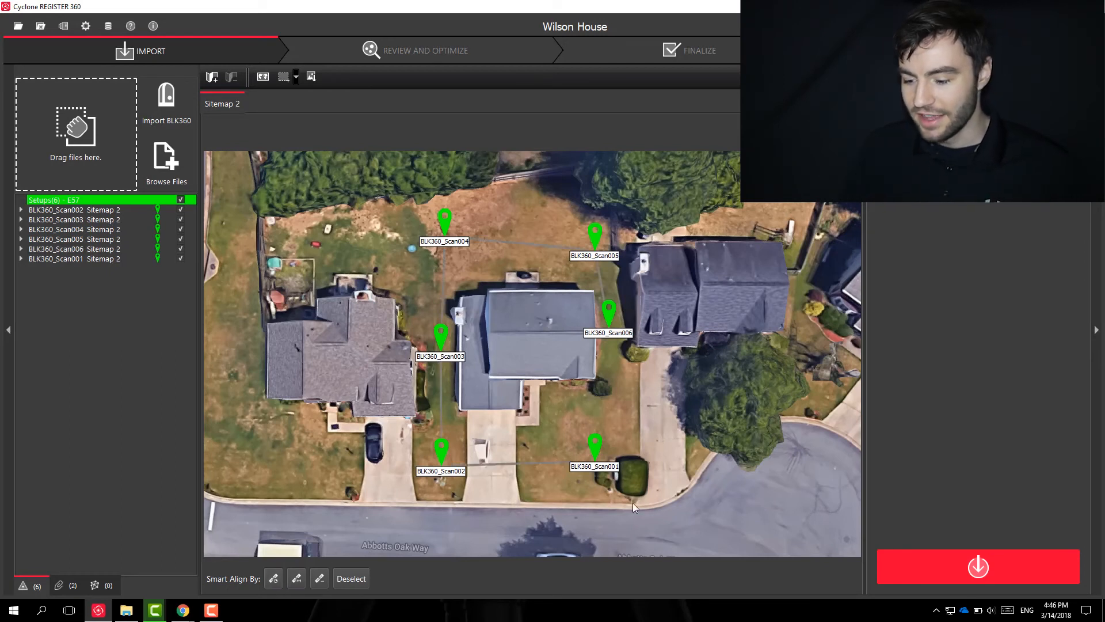
# Zoom the sitemap to see the first Smart Align link lines between neighbouring scan markers
pyautogui.scroll(3)
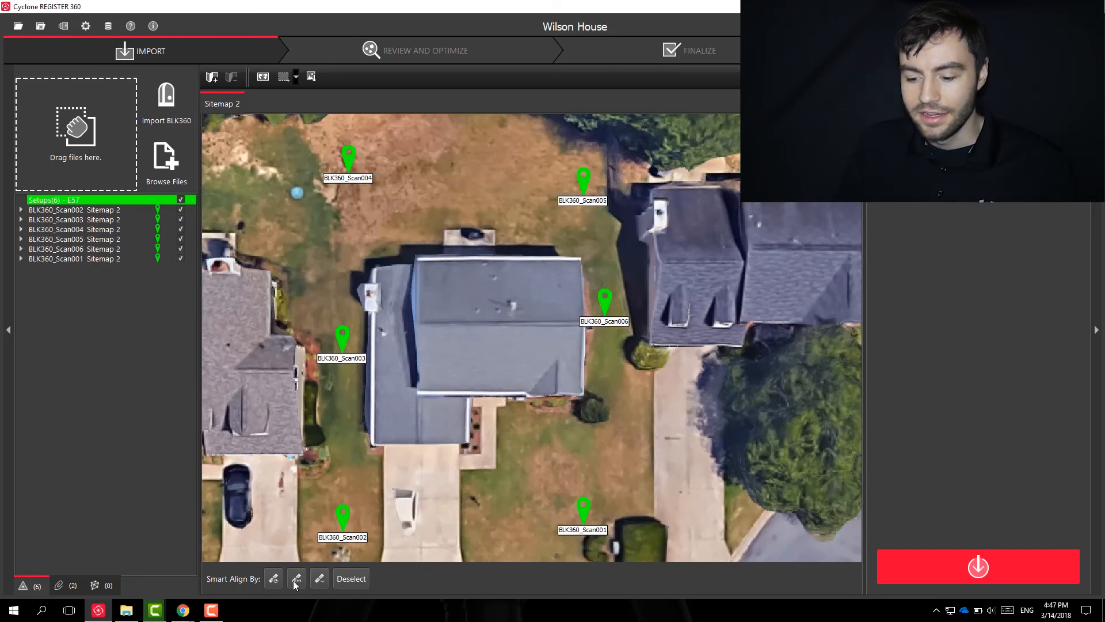
pyautogui.moveTo(296, 578)
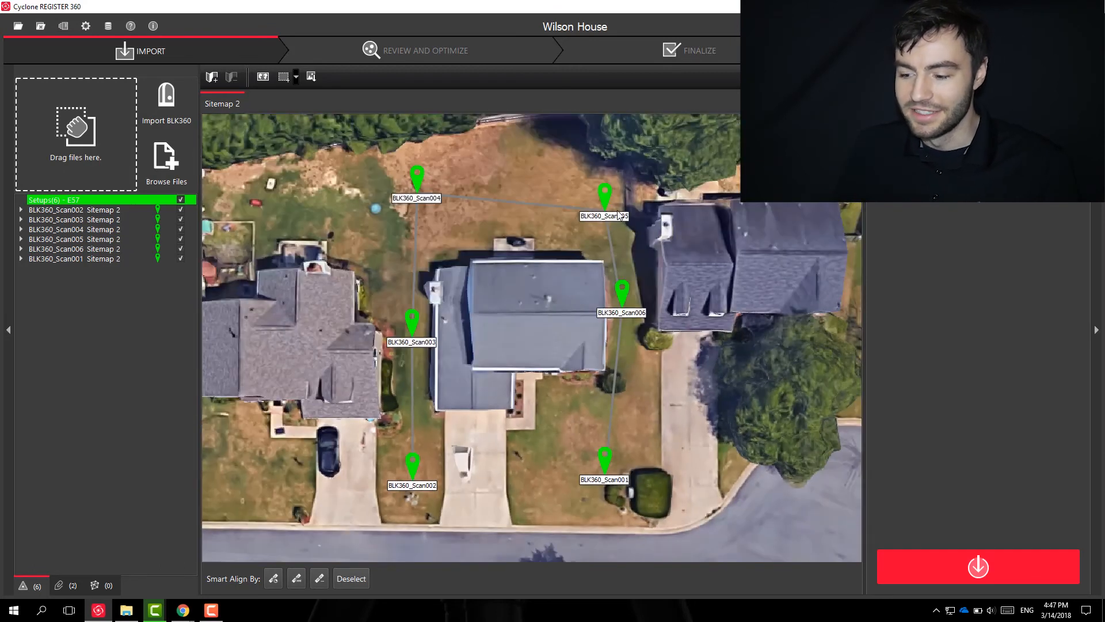
pyautogui.moveTo(610, 464)
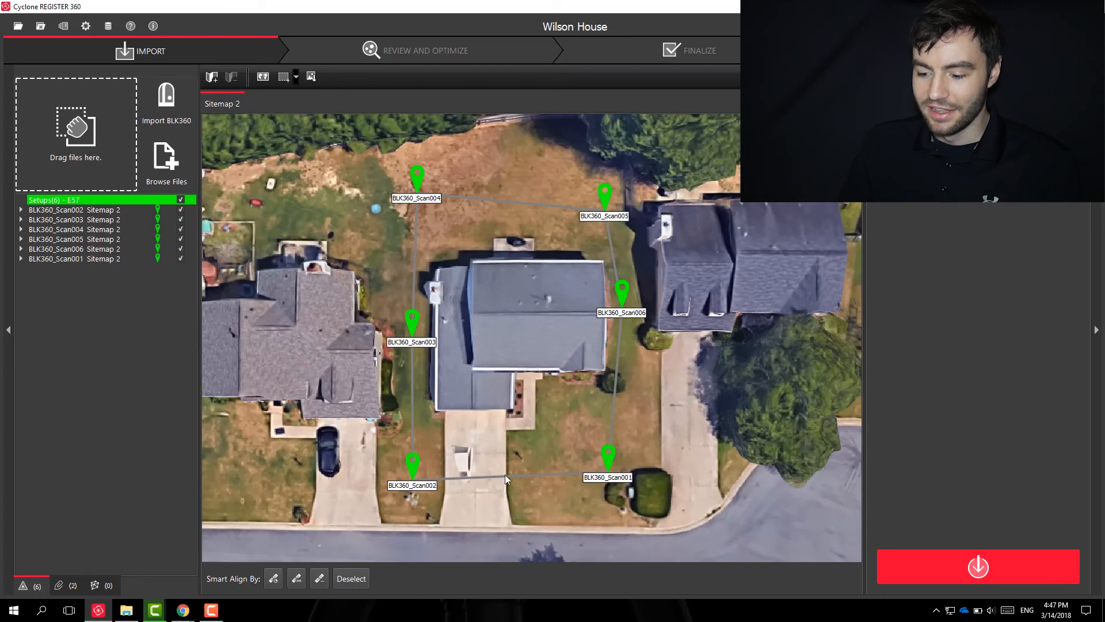
pyautogui.moveTo(520, 438)
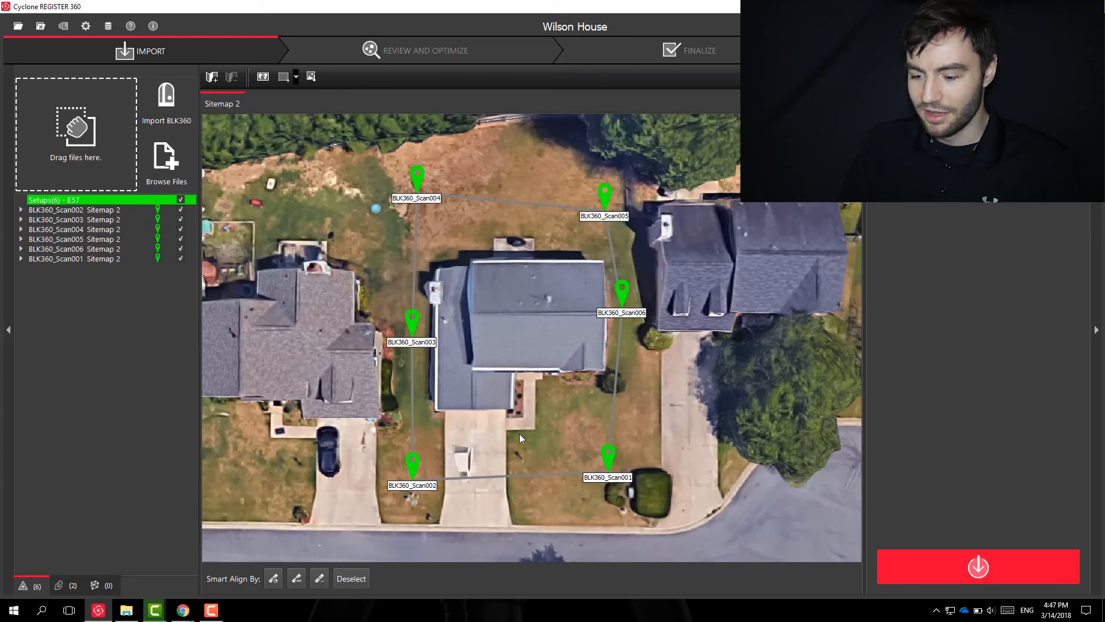
pyautogui.moveTo(469, 289)
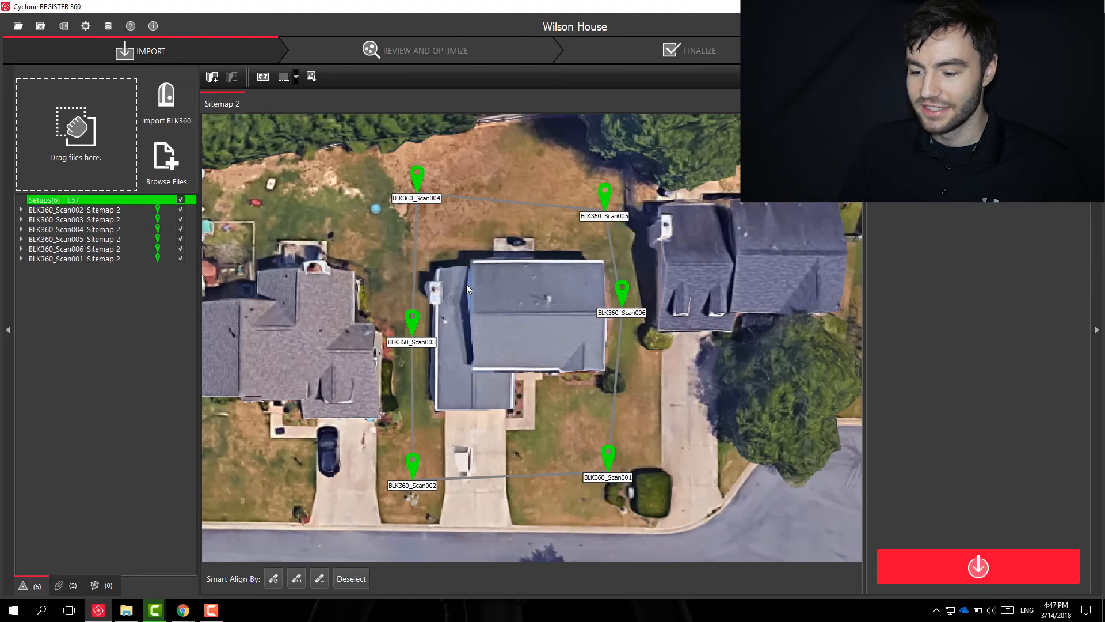
pyautogui.moveTo(486, 222)
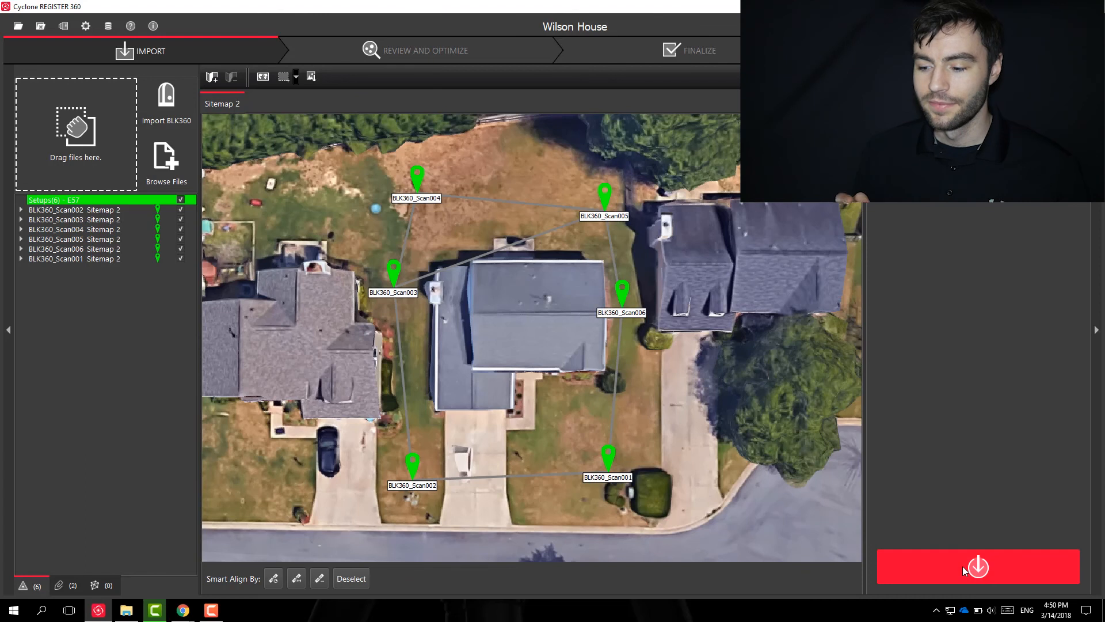
# Start importing the placed BLK360 setups with the red Import button
pyautogui.click(978, 567)
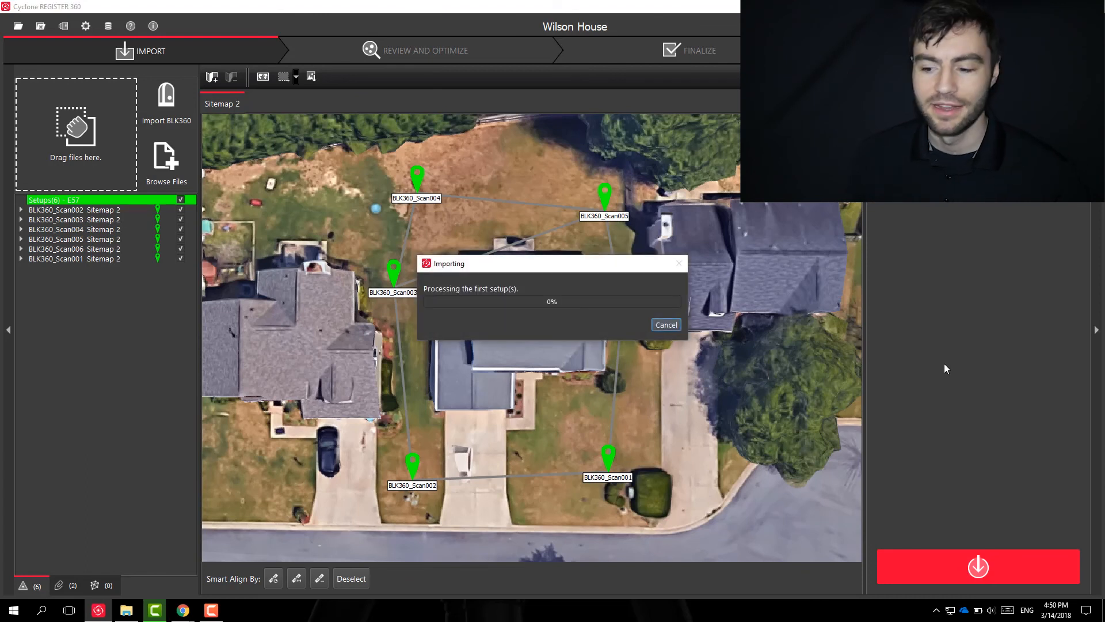